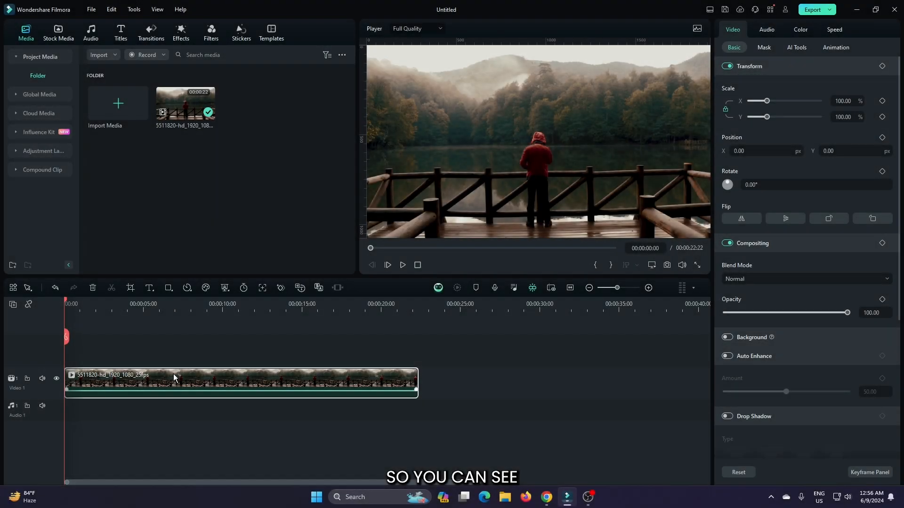
- Capture a snapshot of the lakeside clip to project media, then move to the browser
left_click(387, 265)
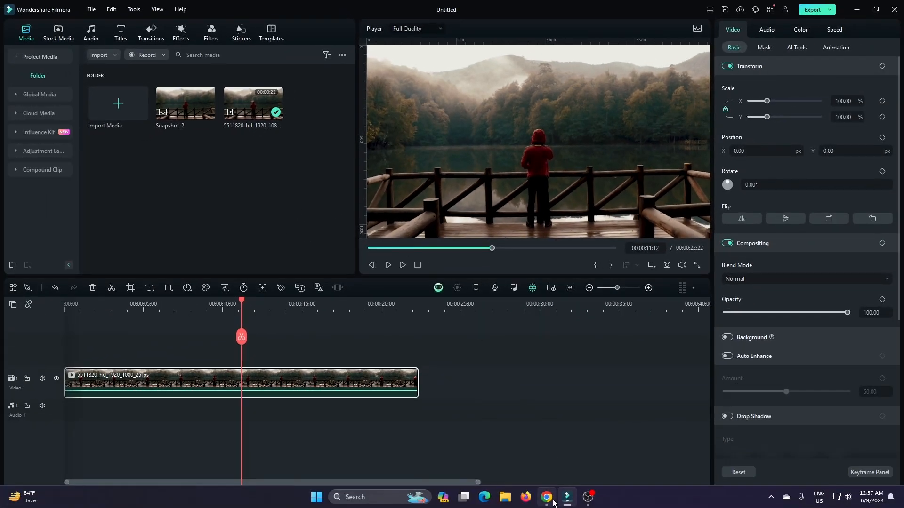
left_click(545, 497)
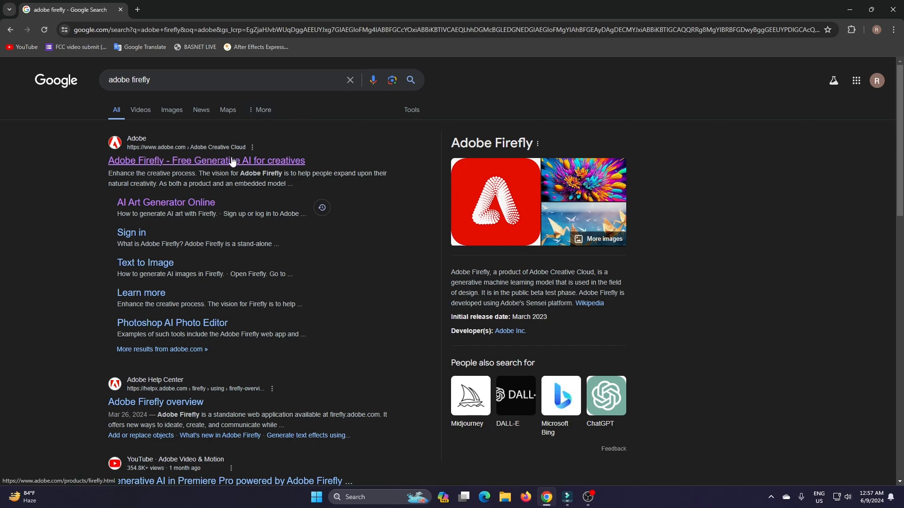
- Reach Adobe Firefly's Generative Fill page from the search result via Create with Firefly
left_click(206, 161)
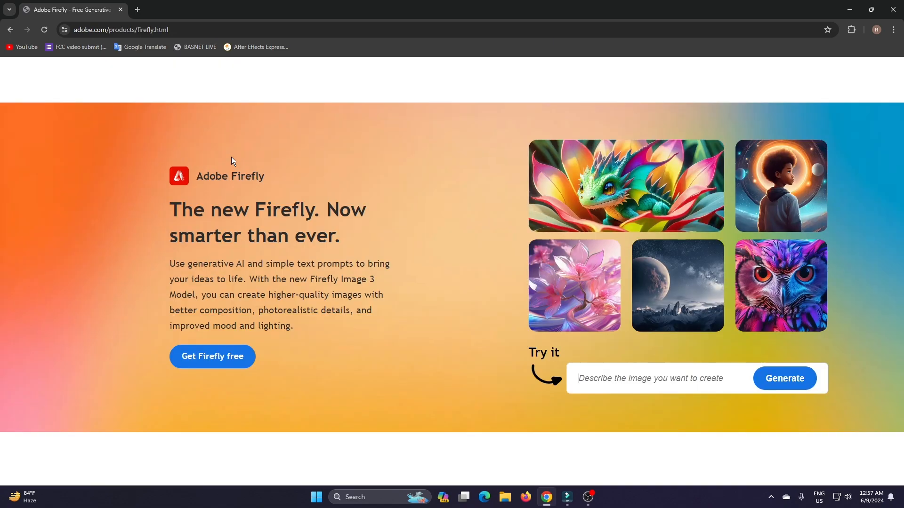
scroll("up", 3)
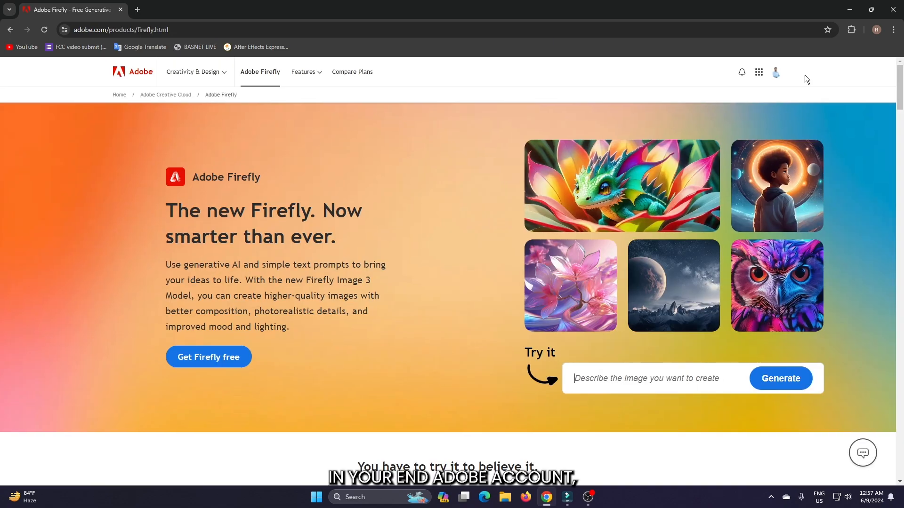
scroll("down", 3)
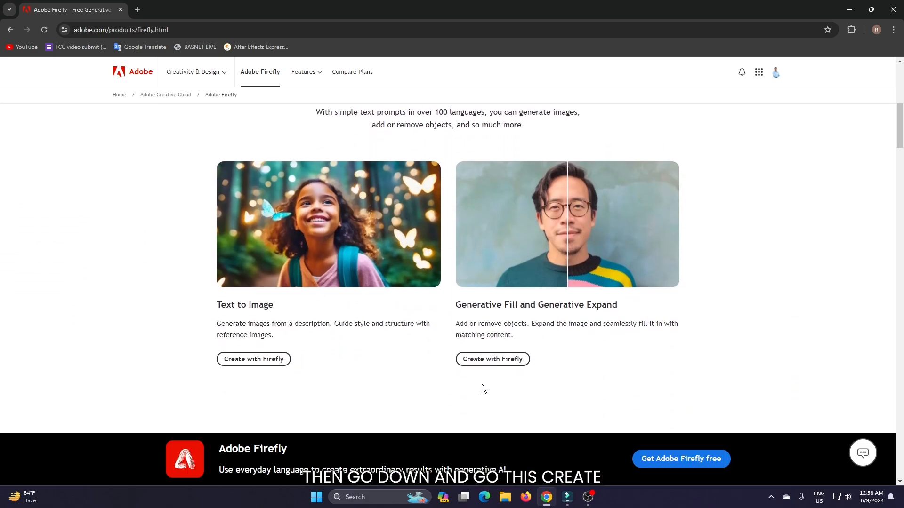
left_click(492, 359)
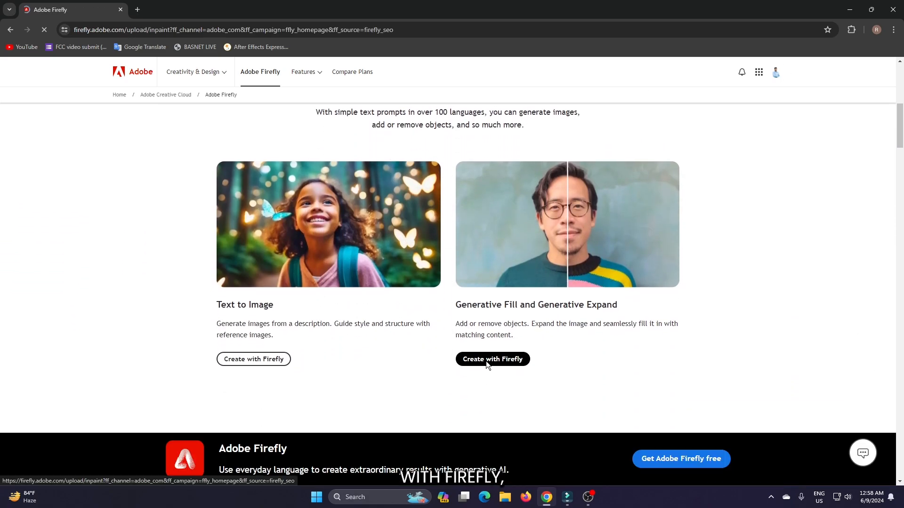
left_click(491, 360)
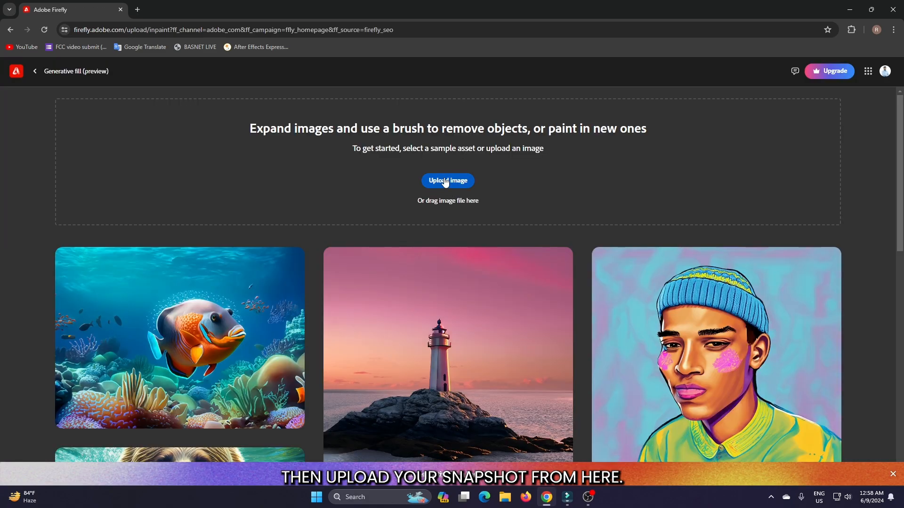
- Upload the lakeside snapshot, brush the lake area, and enter the prompt 'a big boar'
left_click(448, 180)
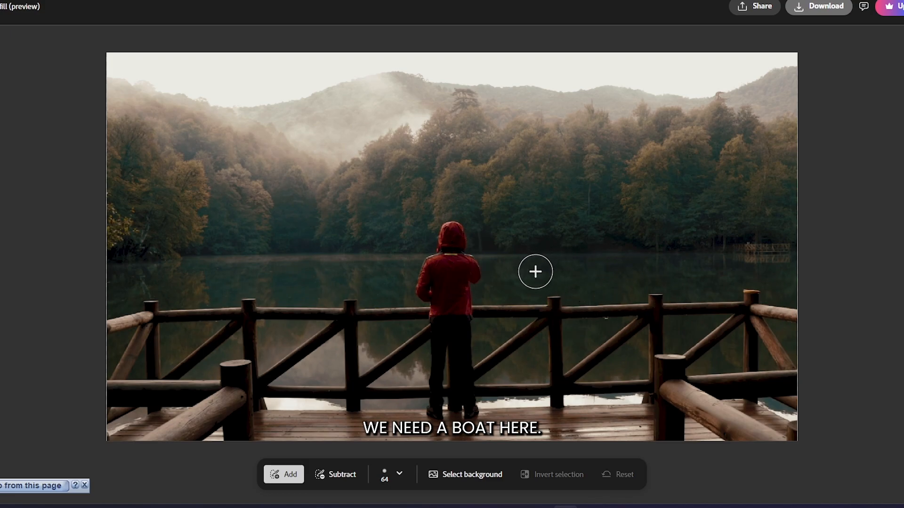
left_click(398, 481)
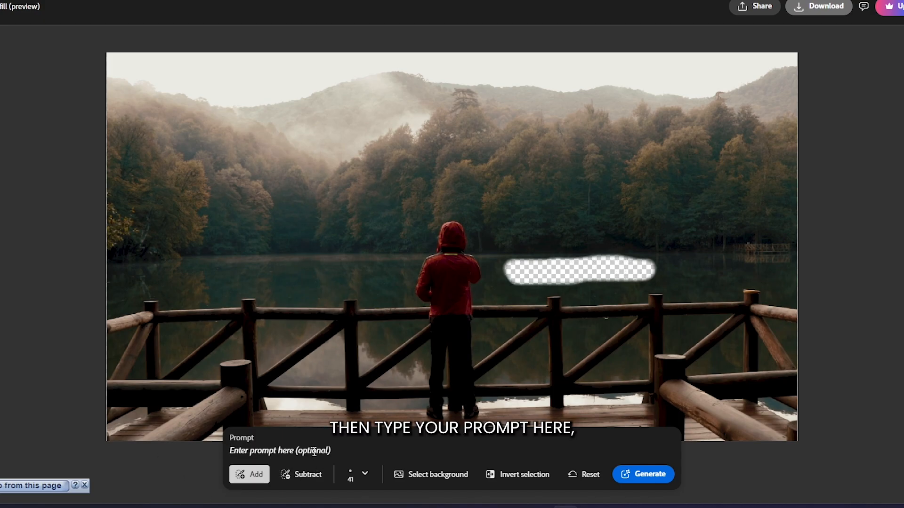
type("a big boar")
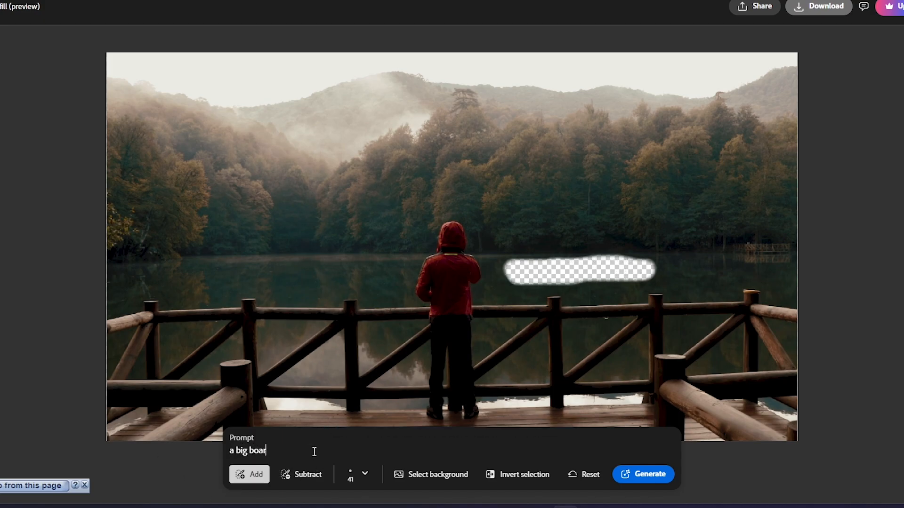
- Generate boat variations, compare the second and third, and keep the second boat
left_click(642, 475)
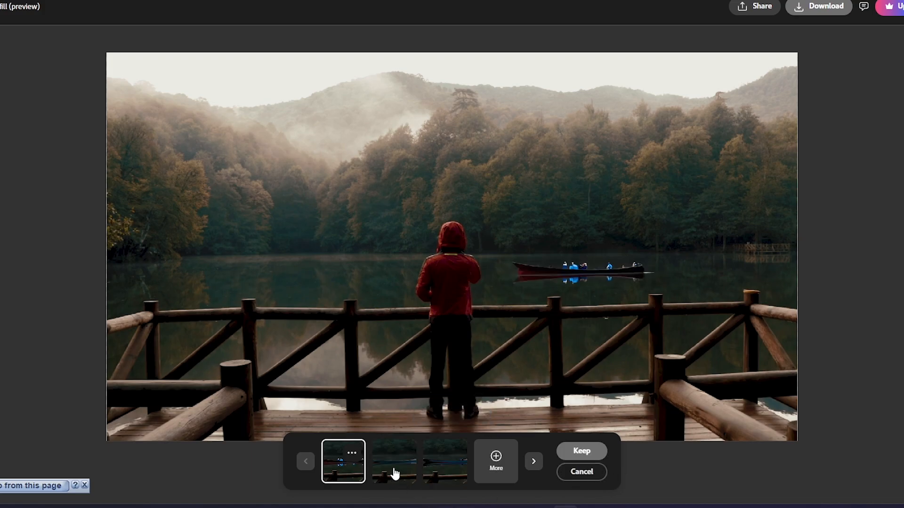
left_click(393, 462)
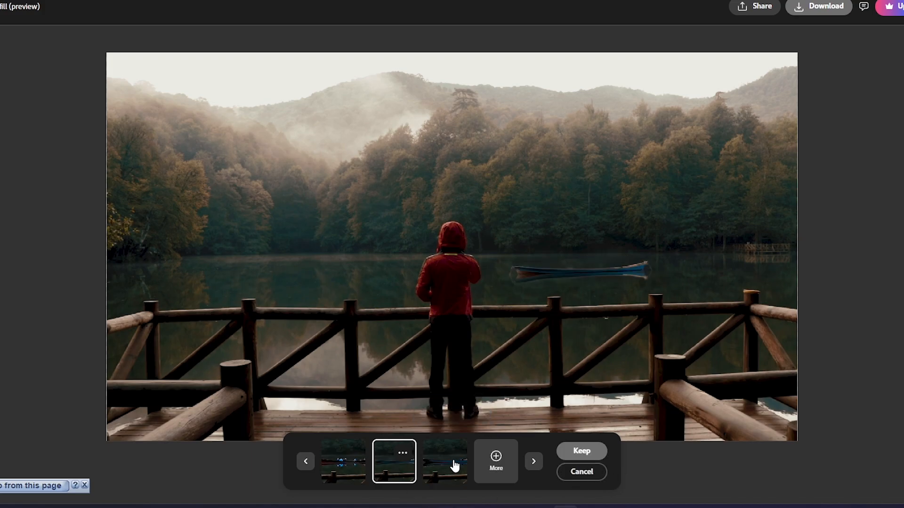
left_click(444, 462)
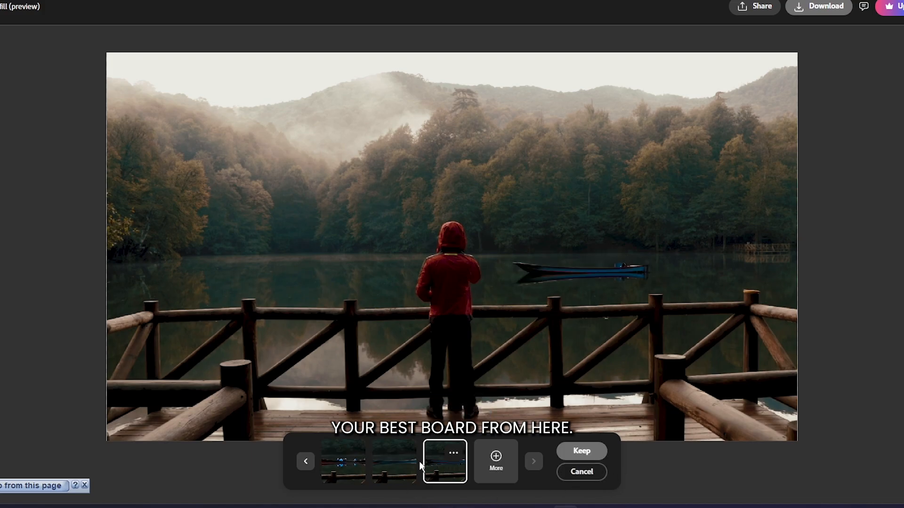
left_click(394, 460)
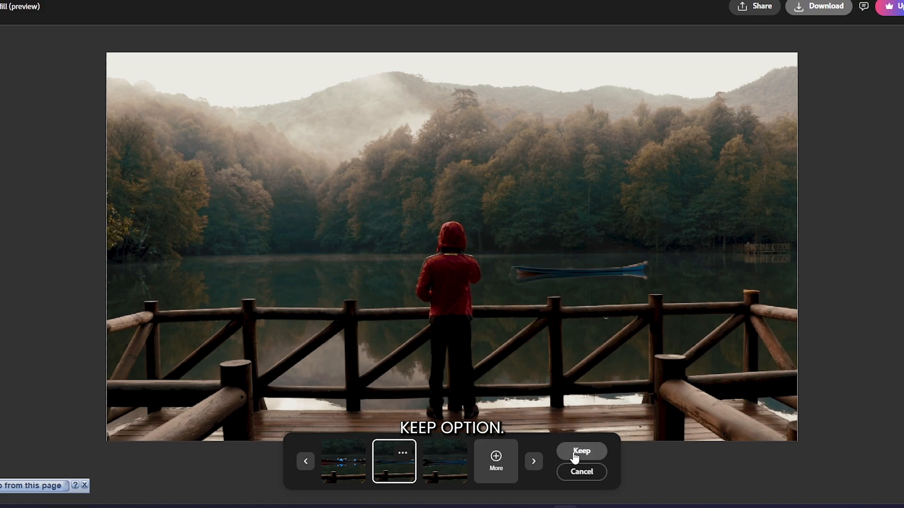
left_click(581, 451)
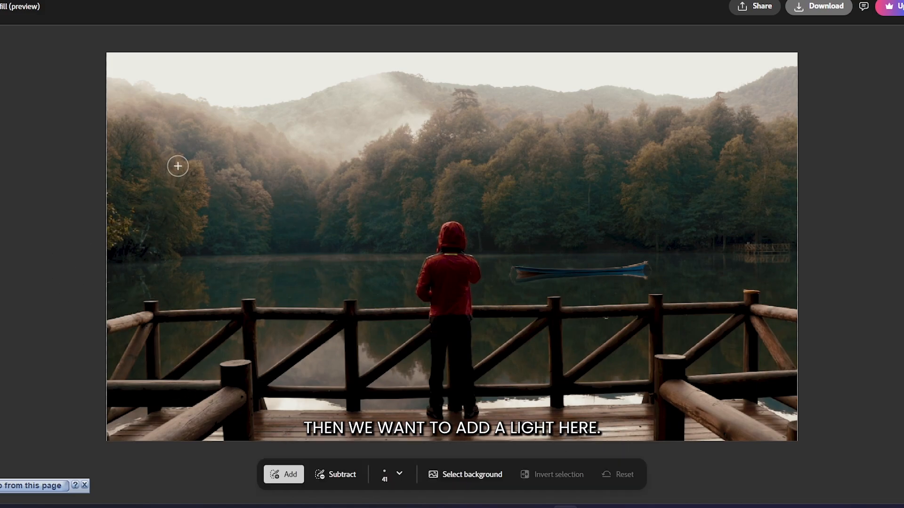
- Paint a post shape with adjusted brush size, generate 'bulb light' lamps and preview variations
left_click(397, 478)
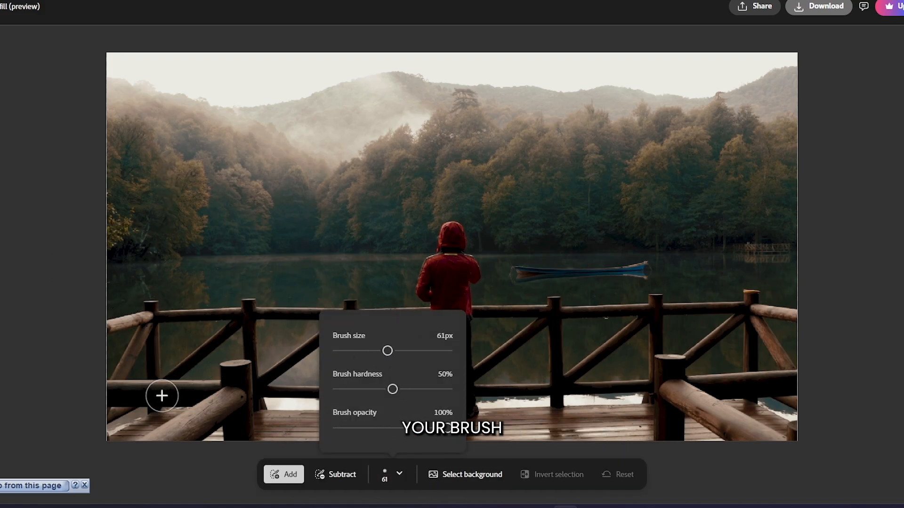
mouse_move(162, 185)
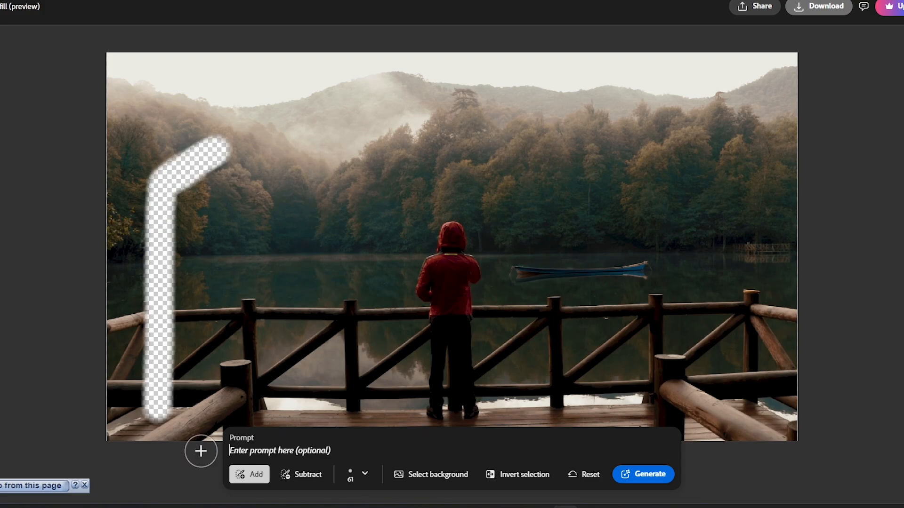
type("b")
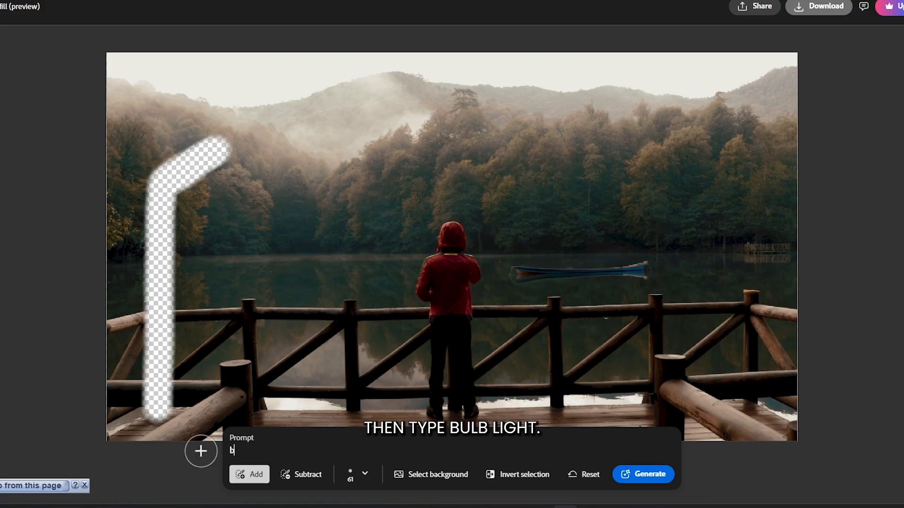
type("ulb light")
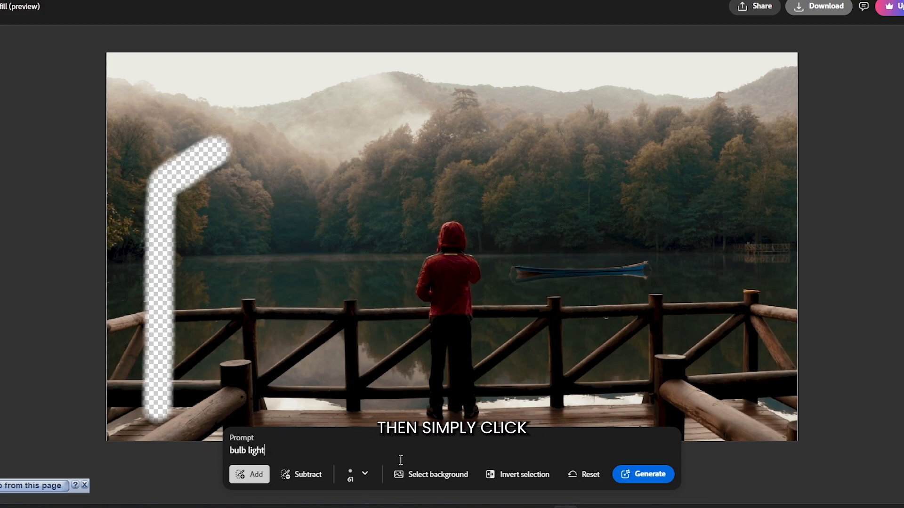
left_click(642, 475)
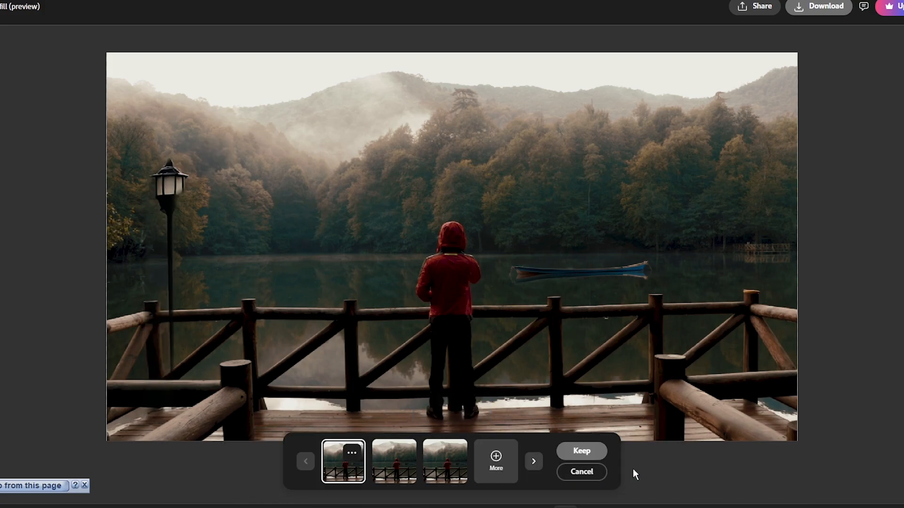
left_click(394, 462)
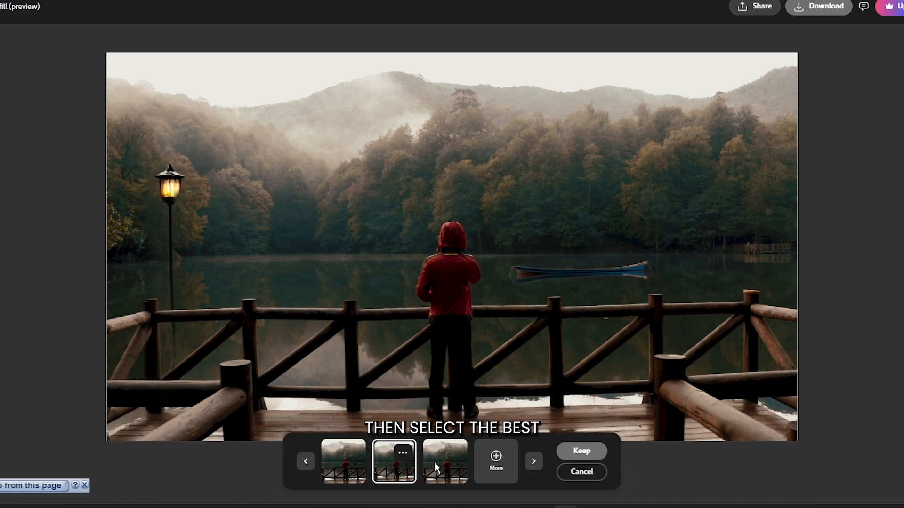
left_click(342, 461)
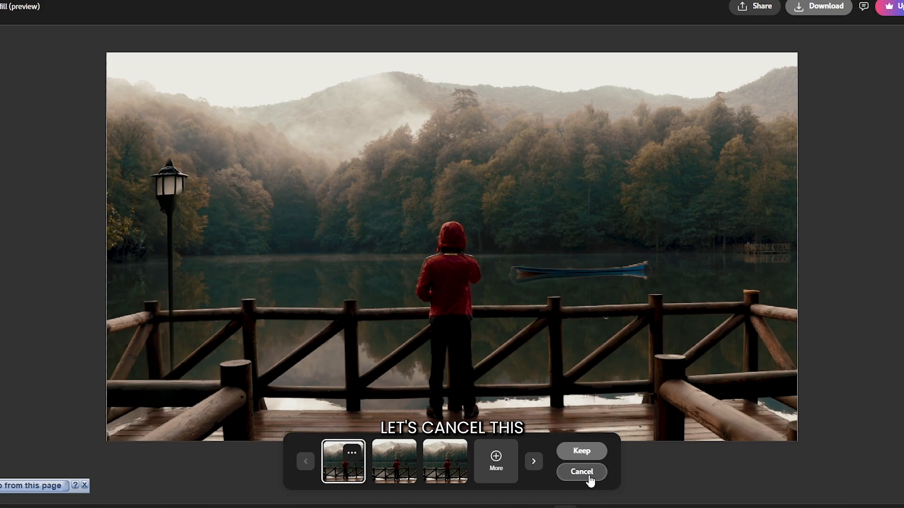
- Cancel the bulb light results and regenerate the post area with the prompt 'light'
left_click(581, 472)
type("light")
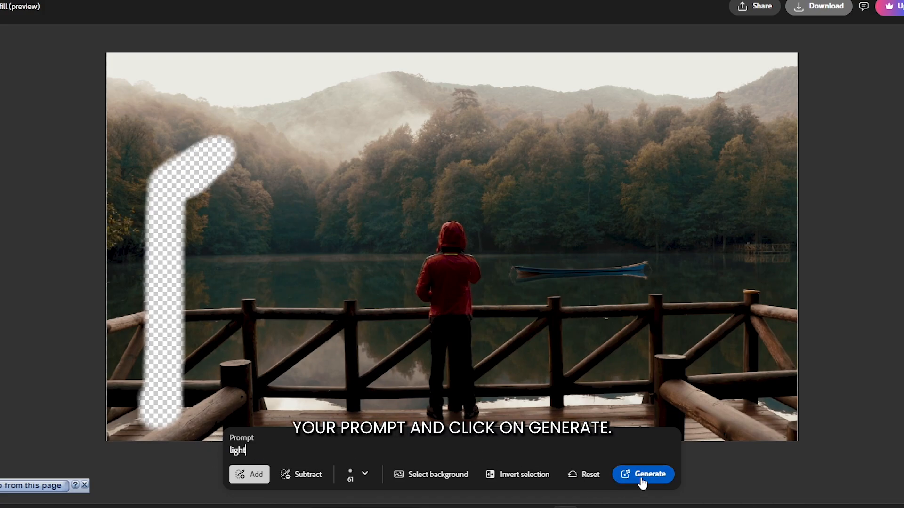
left_click(649, 475)
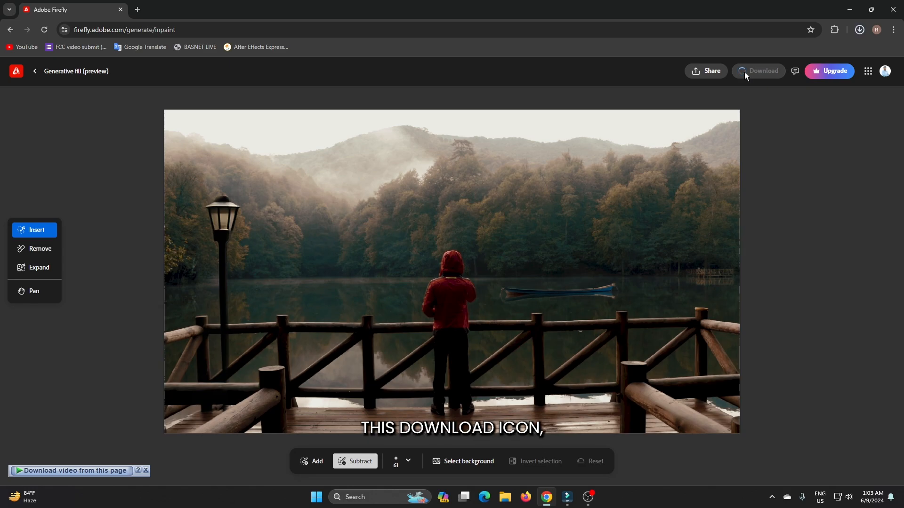
- Return to Filmora and import the downloaded Firefly PNG into the project media
left_click(757, 71)
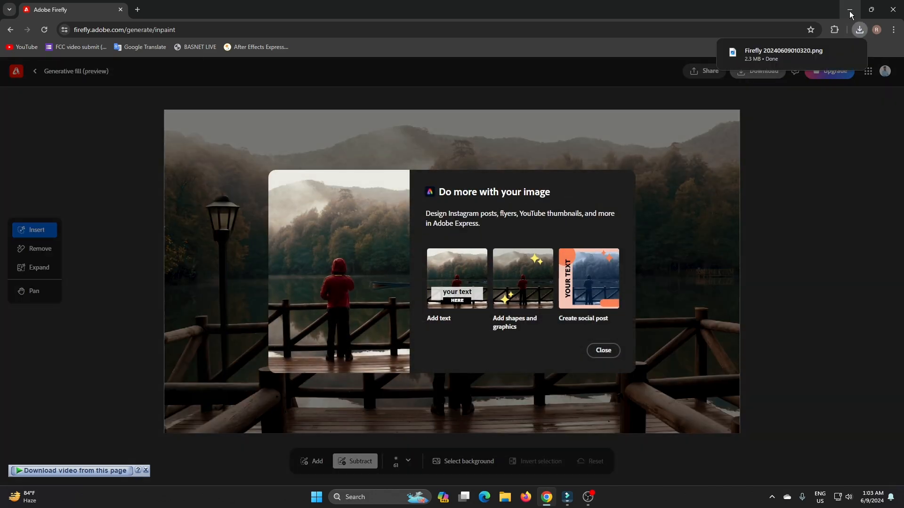
left_click(565, 501)
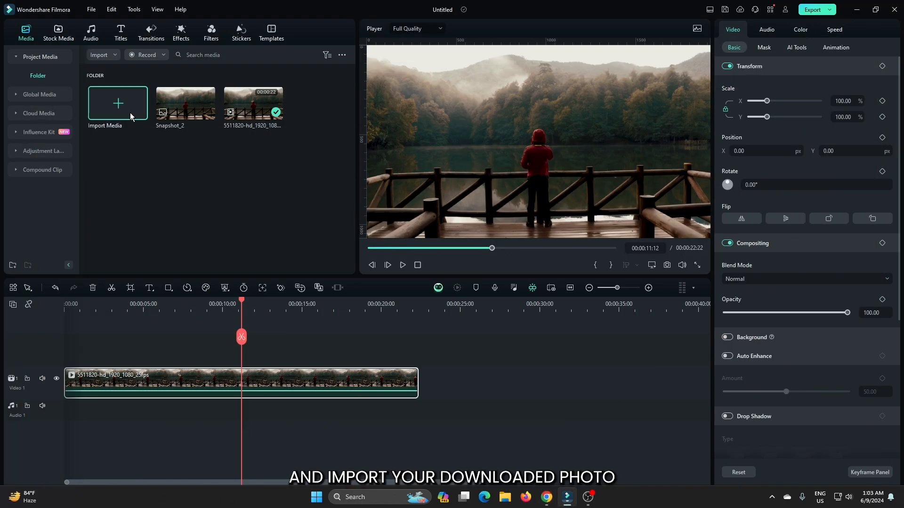
left_click(118, 104)
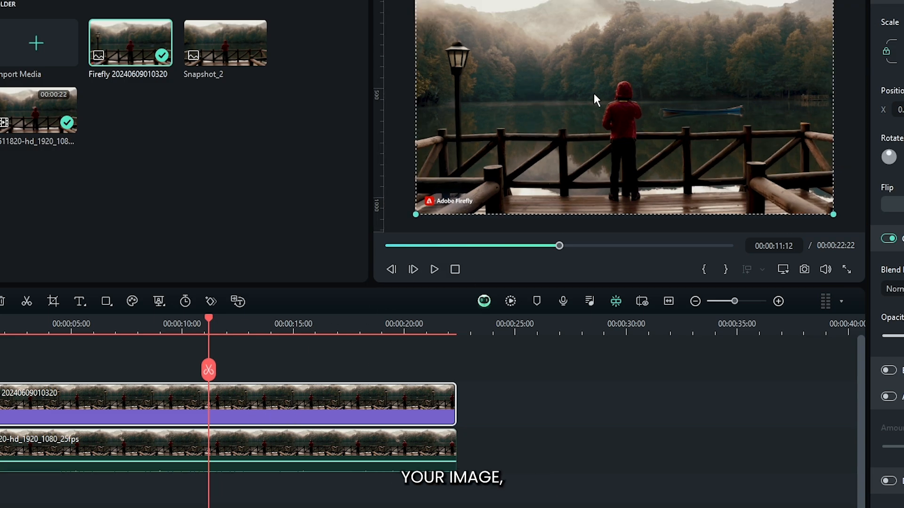
- Mask the Firefly image clip and invert the mask to hide its watermark
left_click(713, 65)
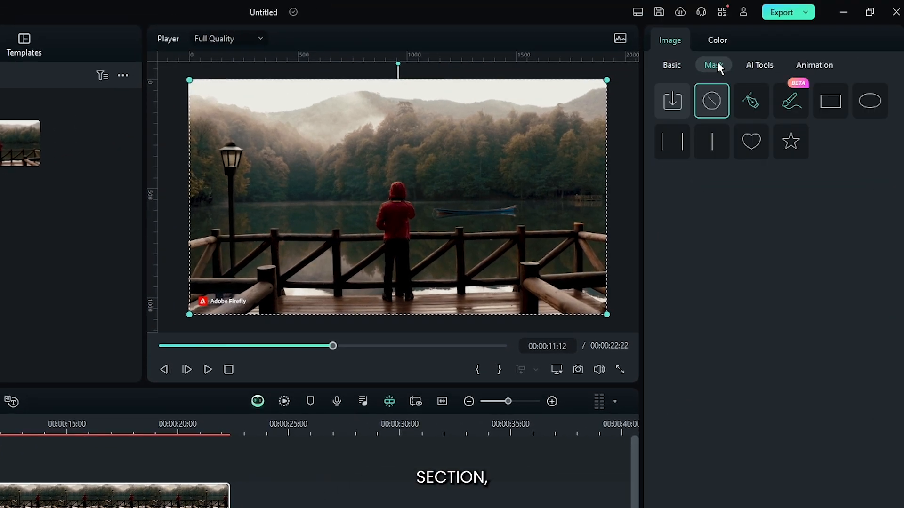
left_click(751, 100)
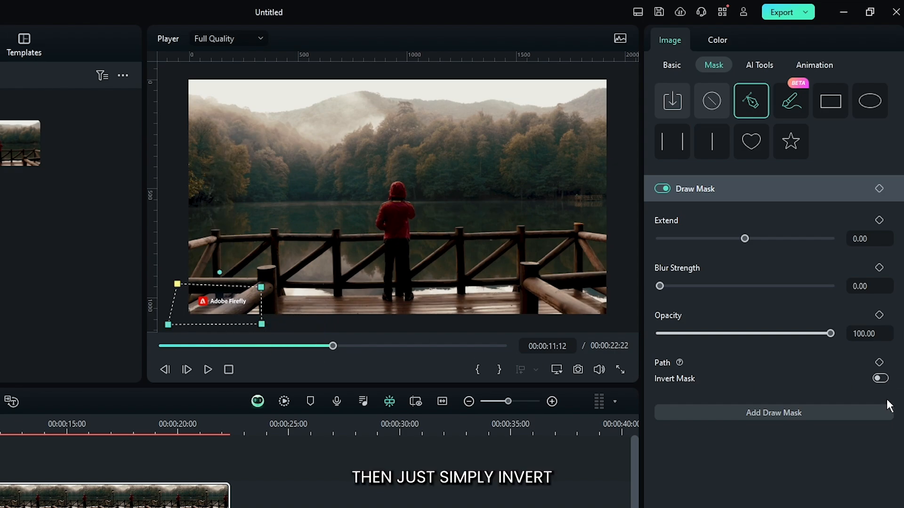
left_click(879, 379)
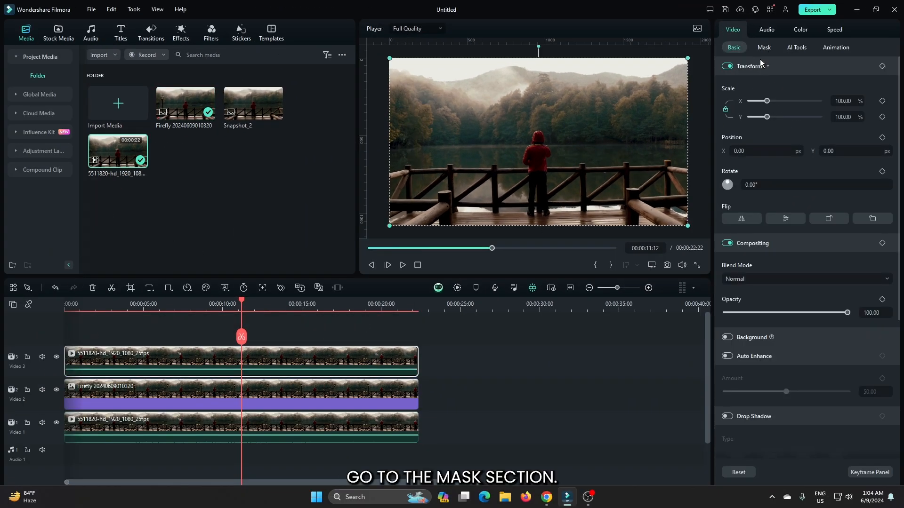
- Draw a pen mask around the person on the top clip with Blur Strength about 24
left_click(763, 47)
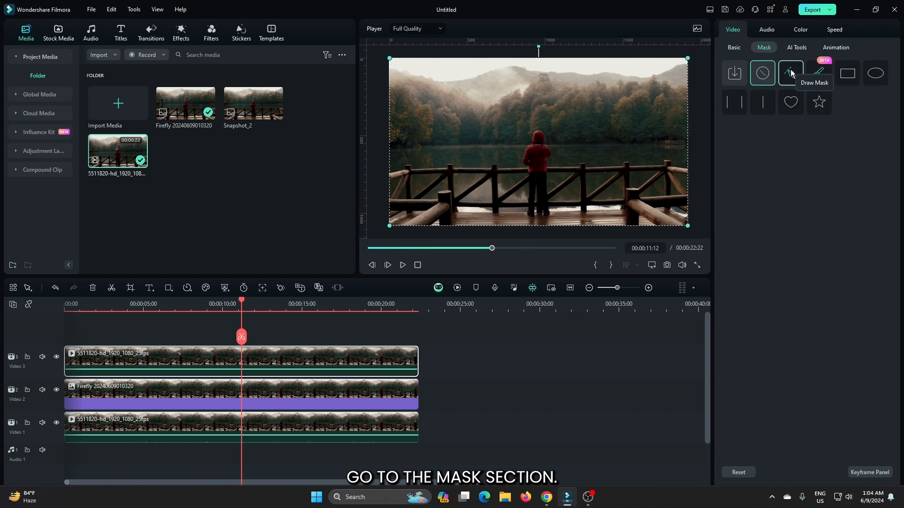
left_click(790, 72)
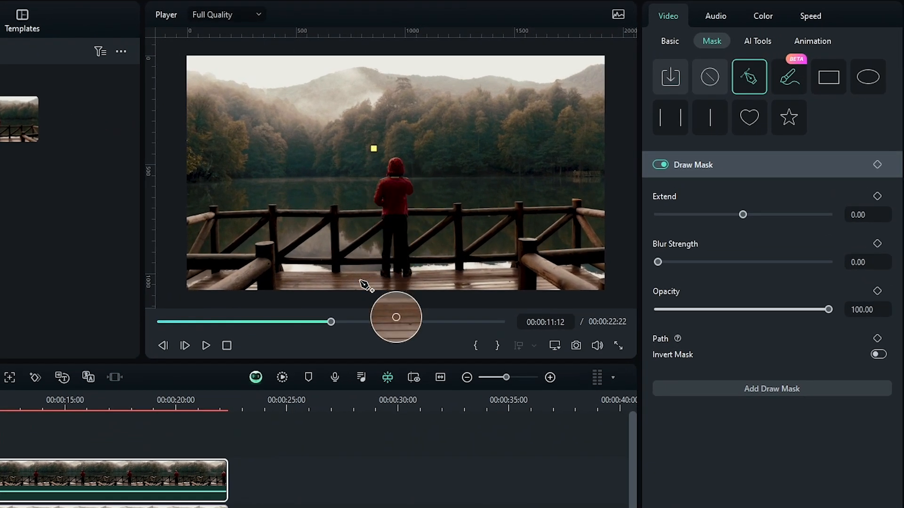
left_click(355, 260)
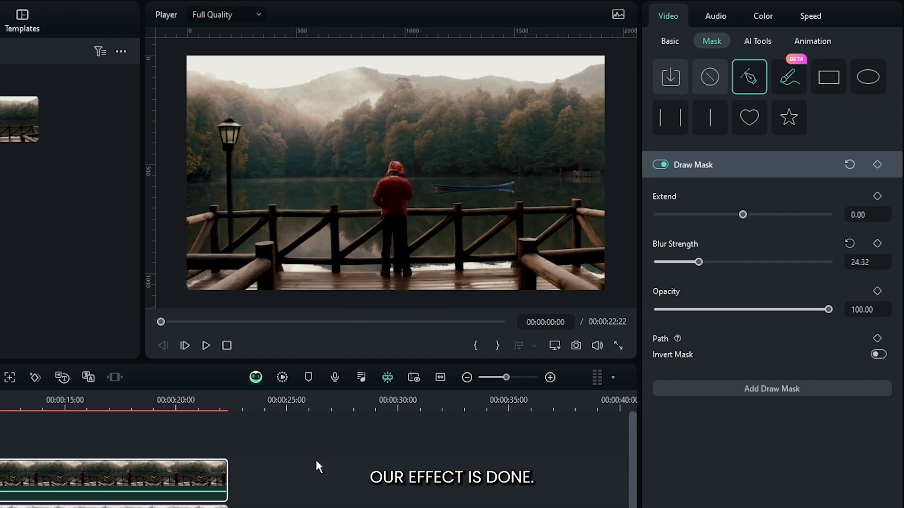
left_click(205, 346)
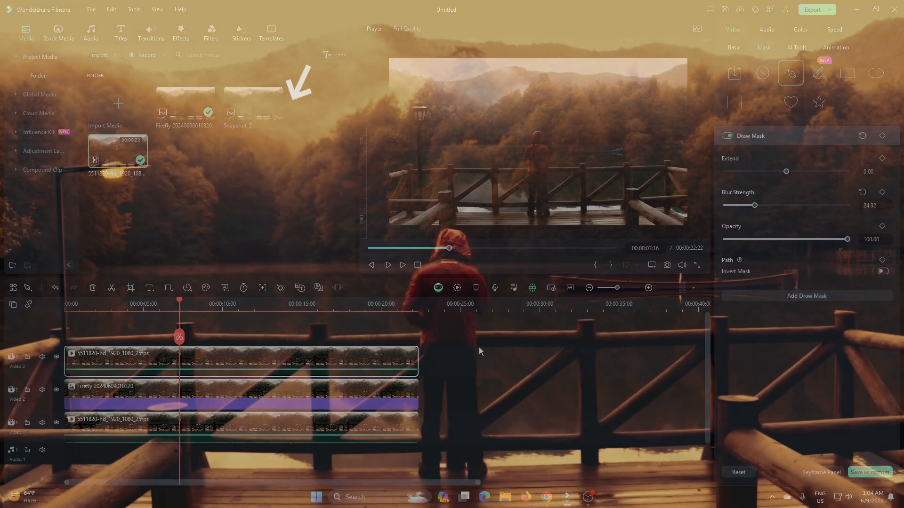
- Add an adjustment layer on track 4 and browse Boris FX Stylize for BCC Colorize Glow
left_click(43, 132)
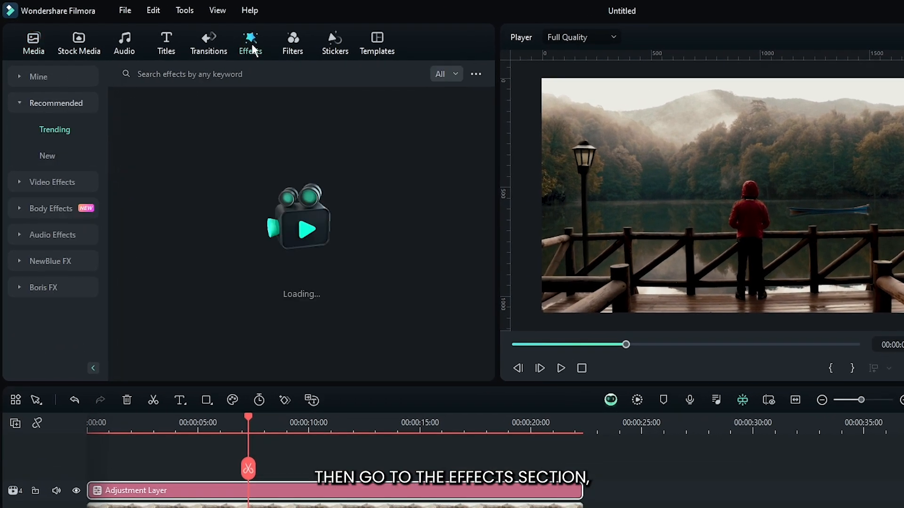
left_click(43, 287)
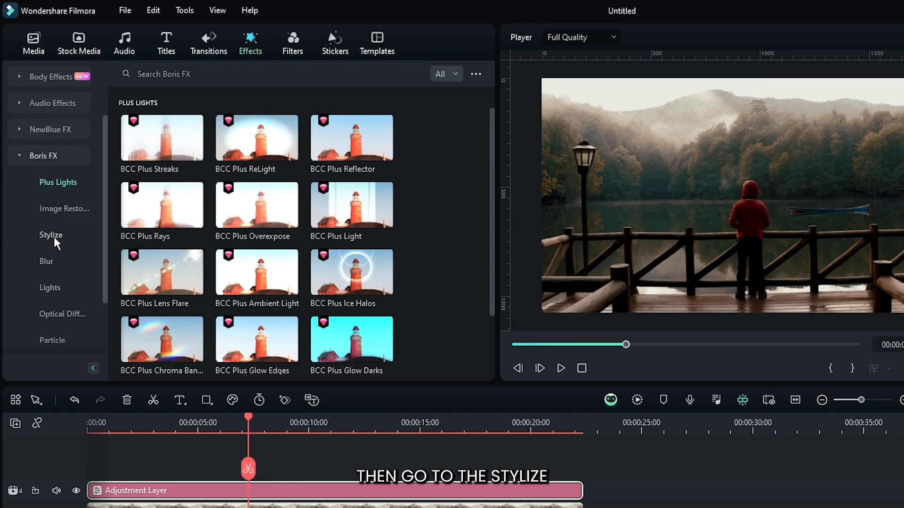
left_click(51, 234)
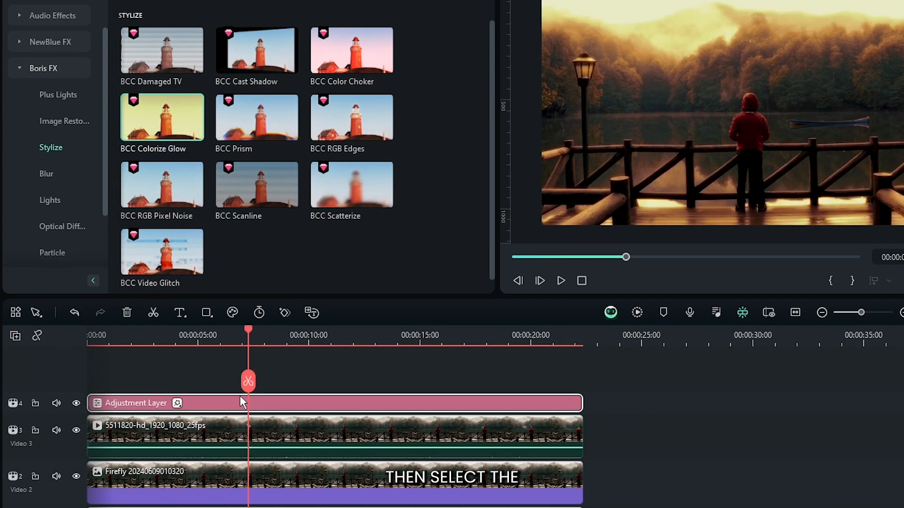
- Select the adjustment layer, review its BCC Colorize Glow parameters, and play the warm glowing scene
left_click(761, 41)
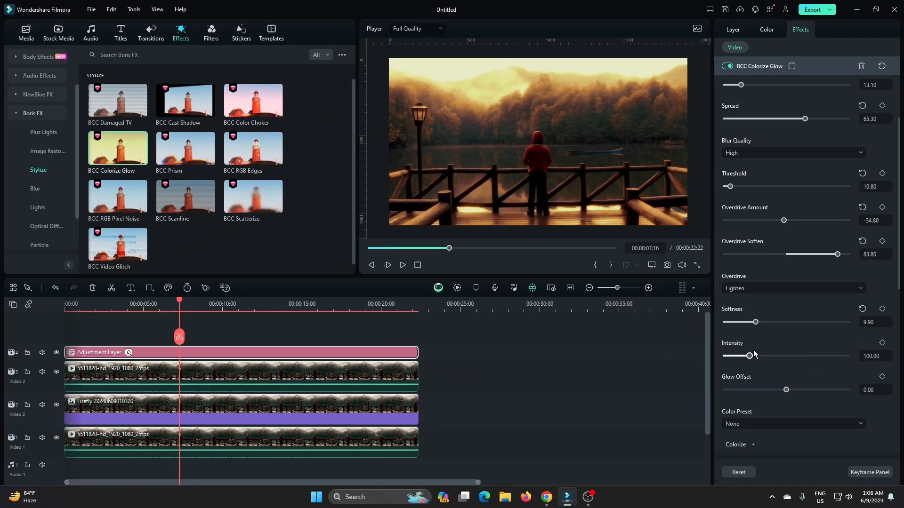
scroll("up", 3)
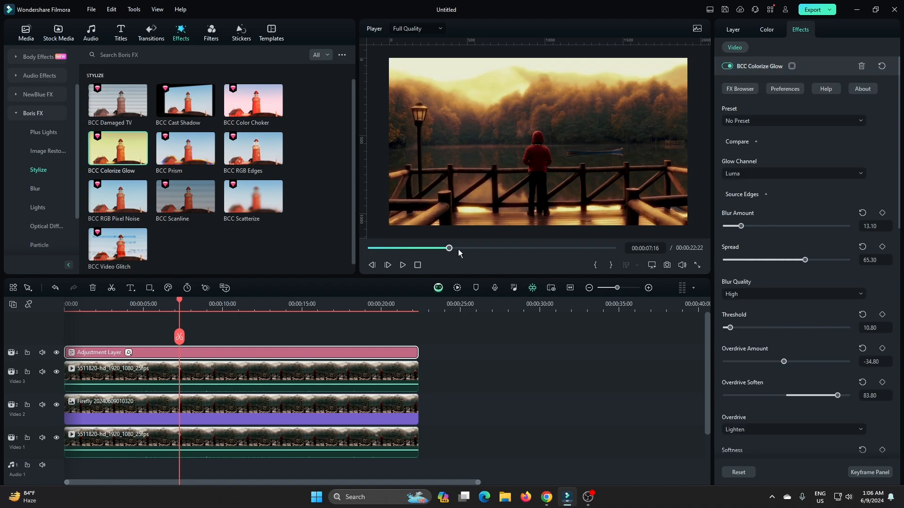
left_click(387, 265)
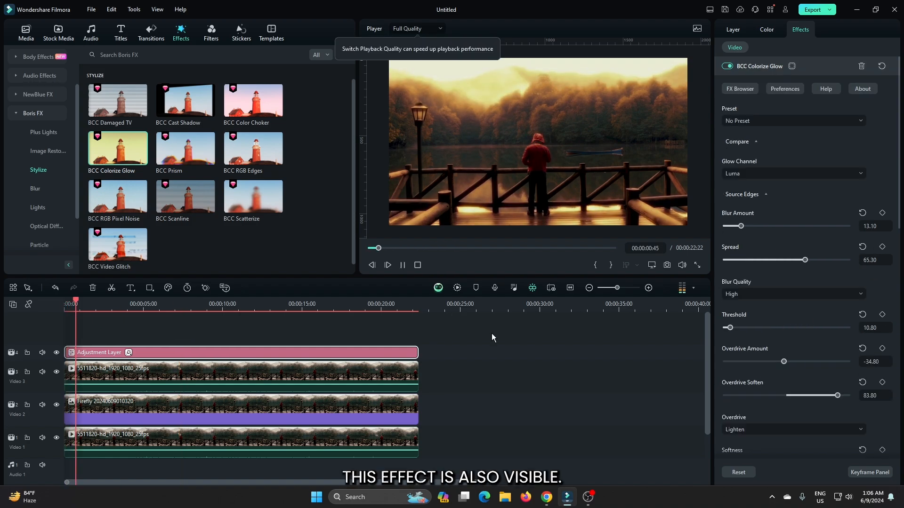
left_click(387, 265)
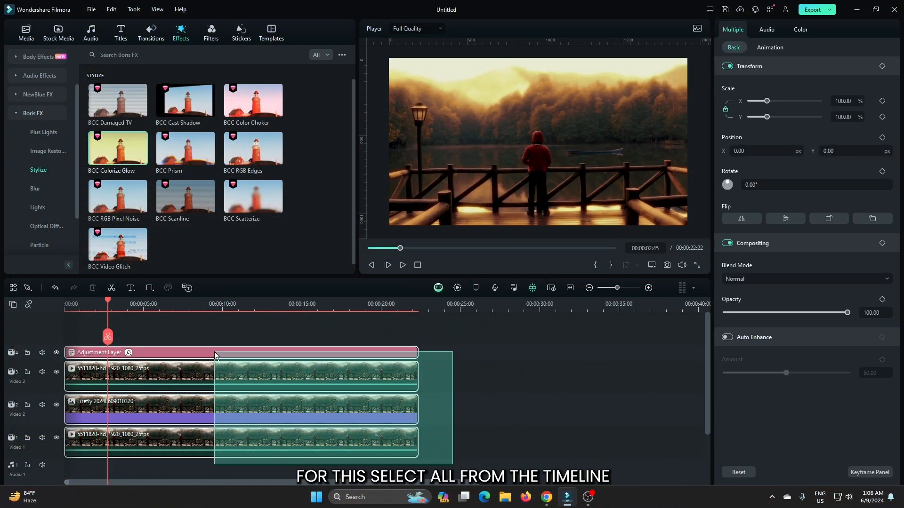
- Create a compound clip named "Video" from the selected timeline clips
right_click(216, 354)
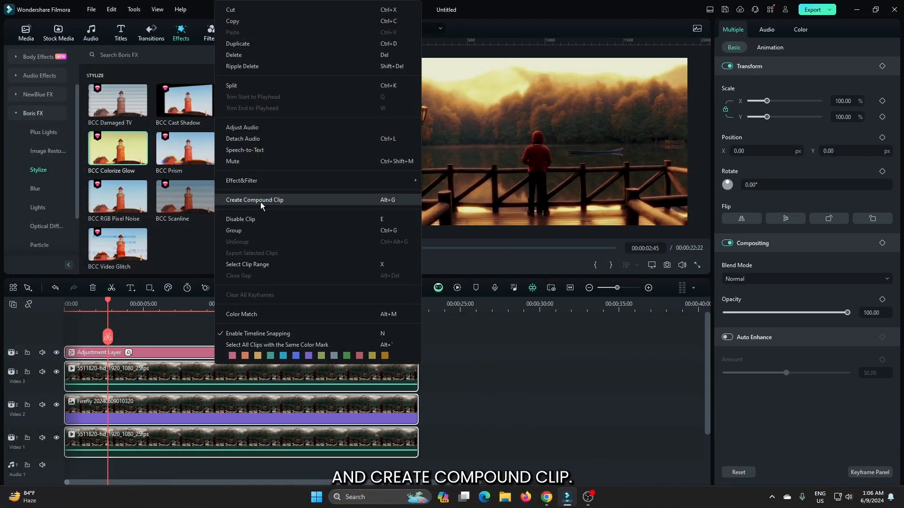
left_click(254, 200)
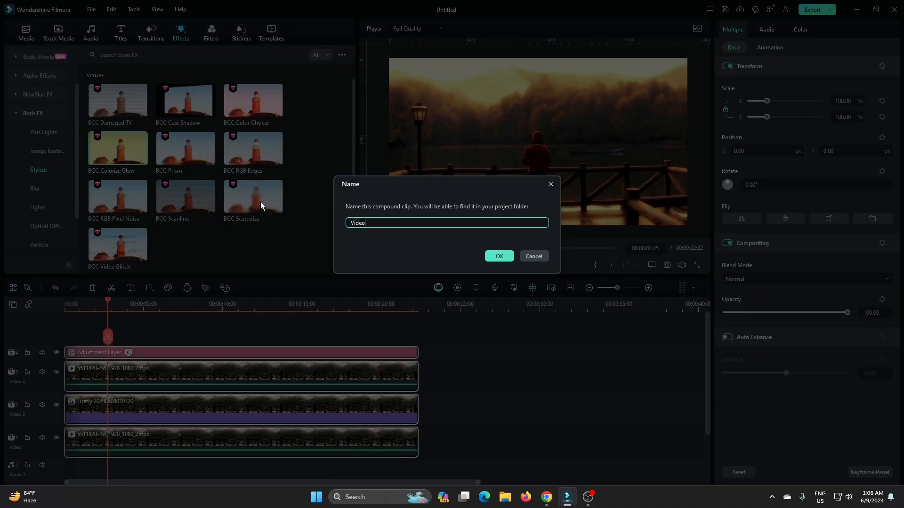
left_click(499, 257)
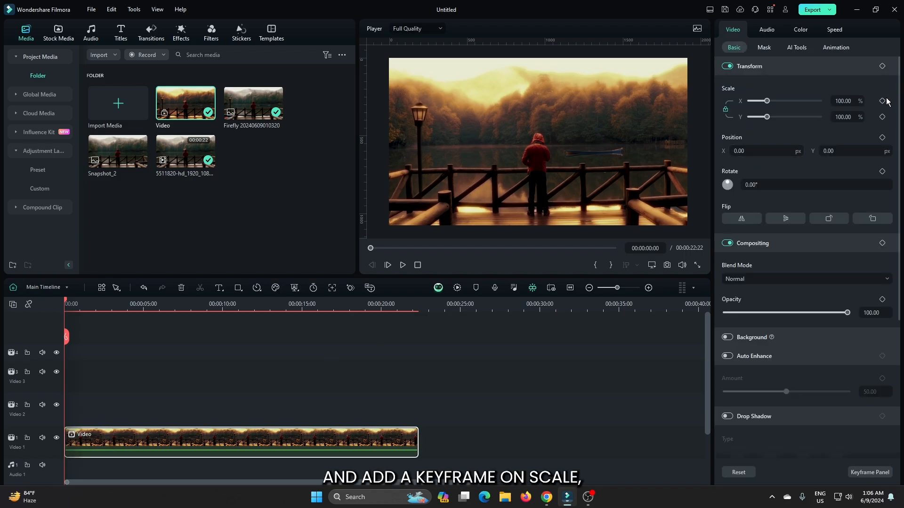
- Keyframe the clip's Scale from its default at the start to 120 at the end
left_click(881, 101)
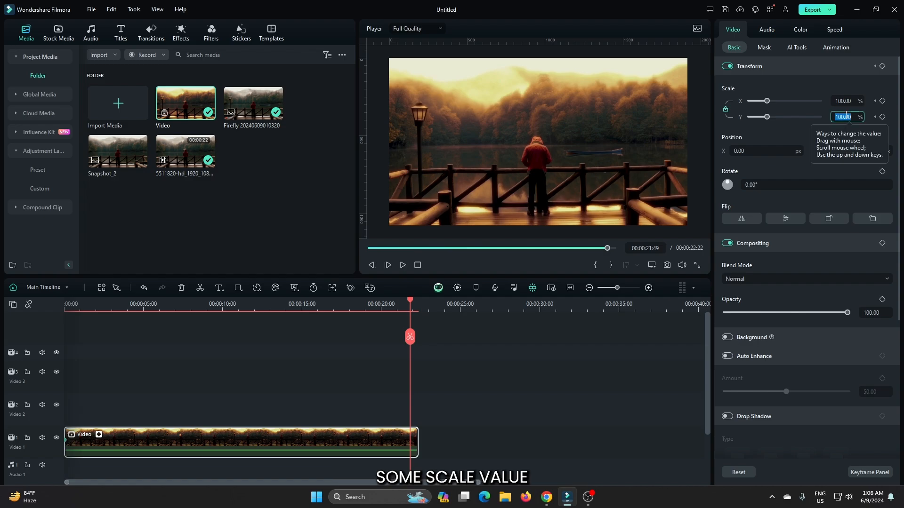
type("120")
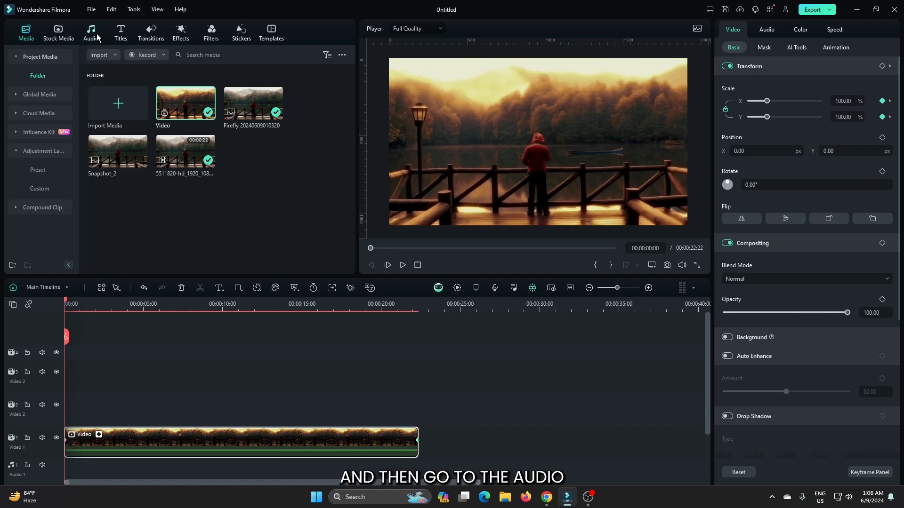
- Place the Warm and Calm track on Audio 1 under the Video clip and play the project
left_click(90, 33)
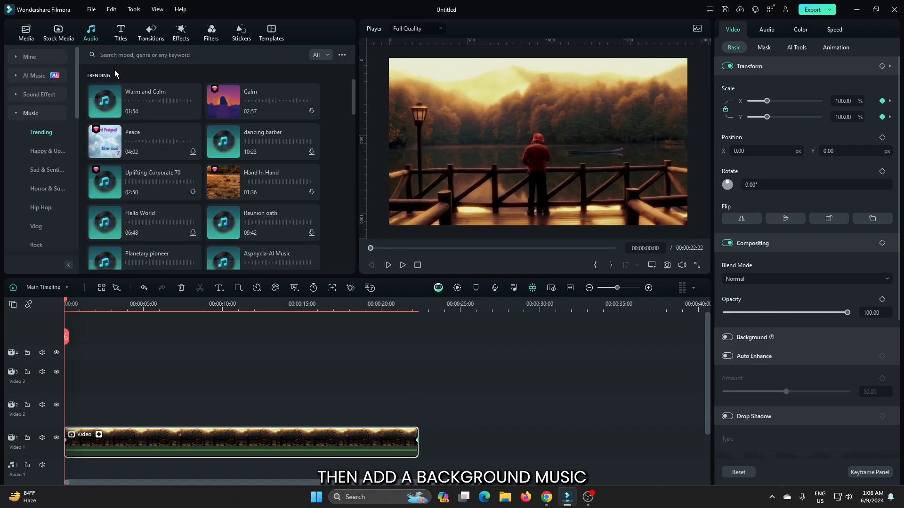
mouse_move(138, 100)
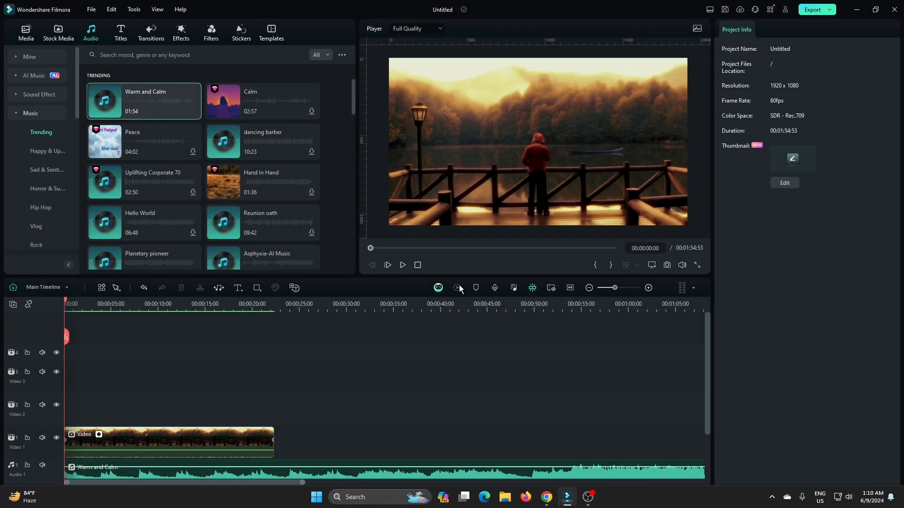
left_click(402, 264)
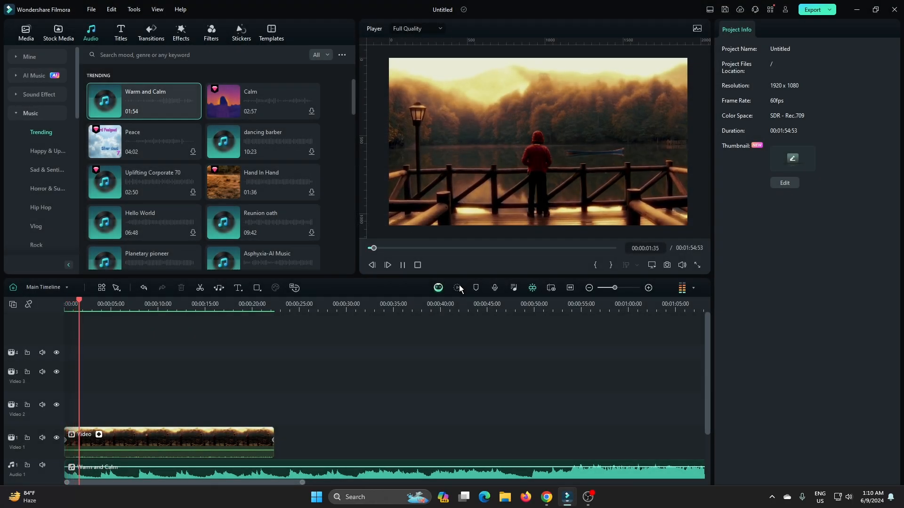